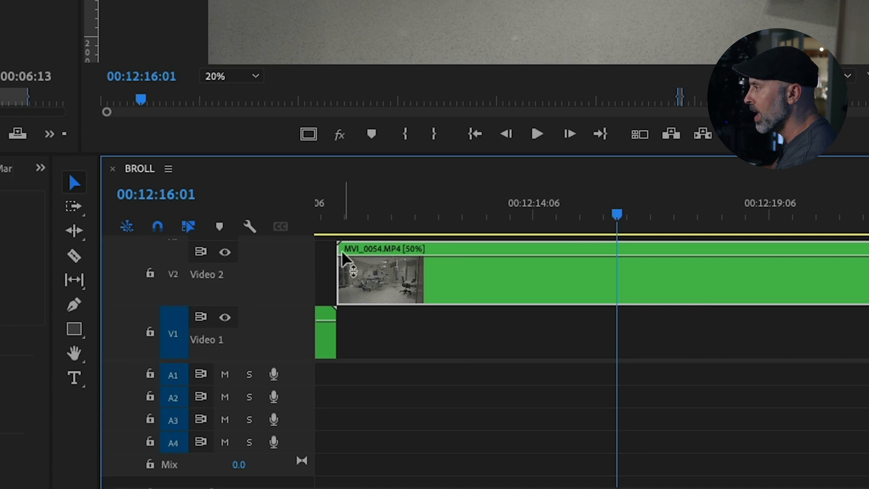
pyautogui.moveTo(687, 326)
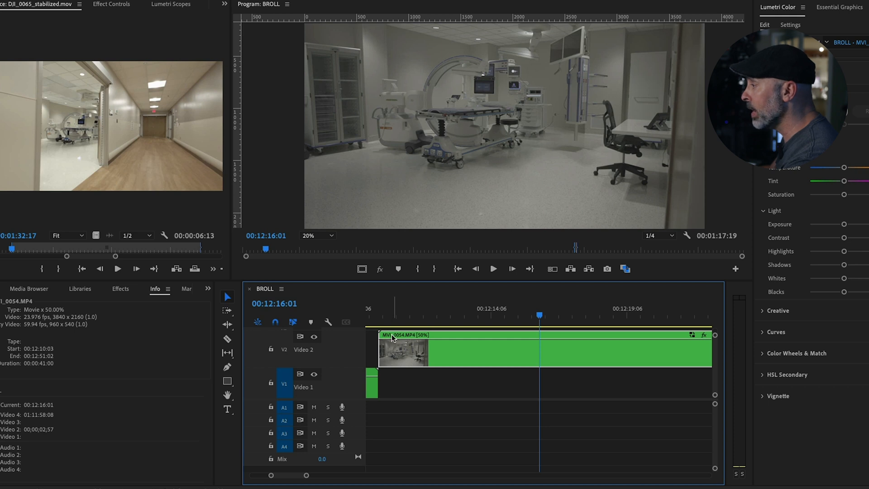
# Right-click the MVI_0054.MP4 clip to reach Show Clip Keyframes > Time Remapping.
pyautogui.rightClick(404, 349)
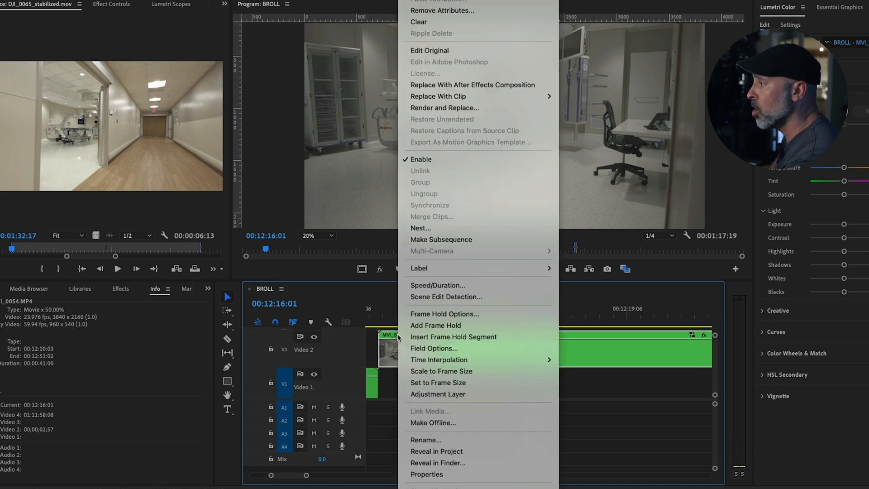
pyautogui.moveTo(605, 354)
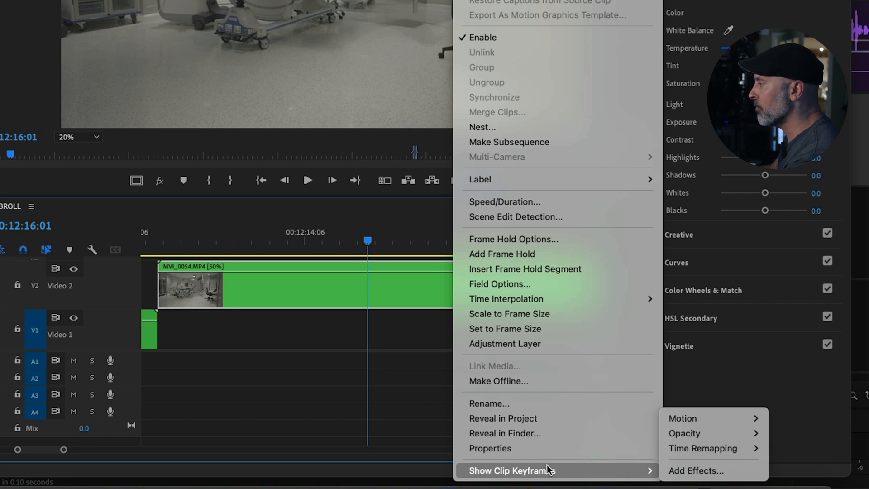
pyautogui.moveTo(703, 448)
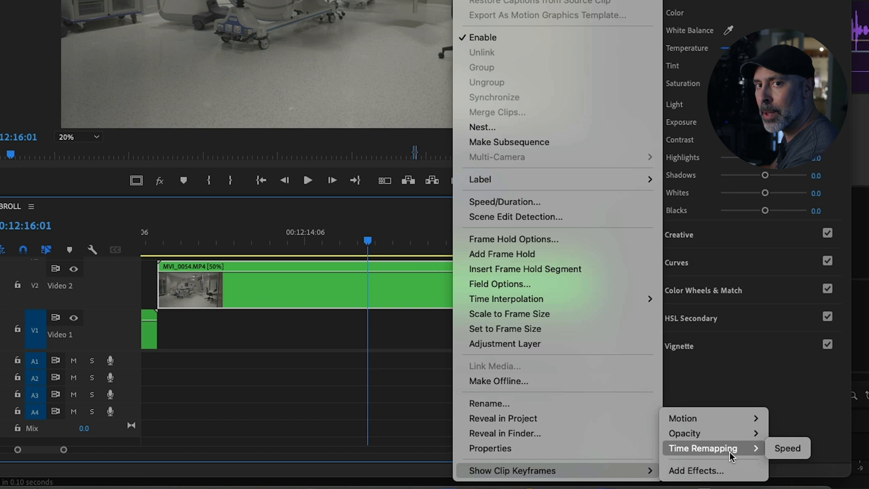
pyautogui.moveTo(786, 448)
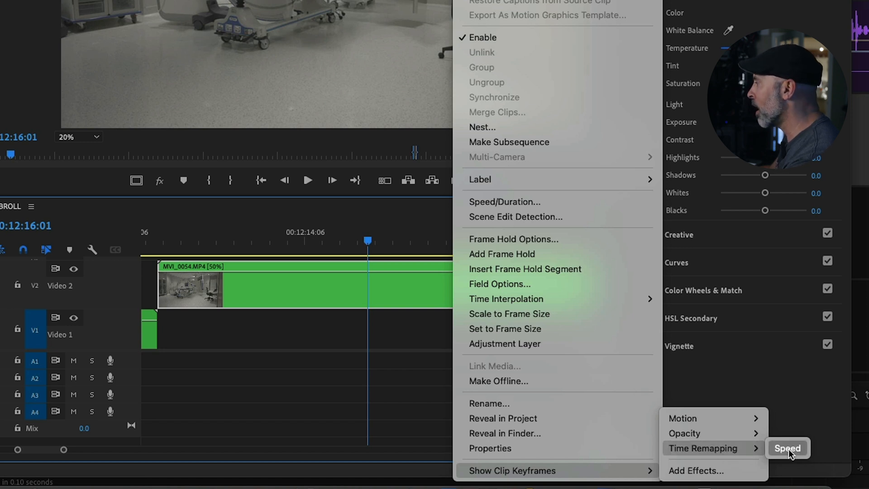
# Show the MVI_0054 clip's Time Remapping Speed keyframe line on Video 2.
pyautogui.click(785, 447)
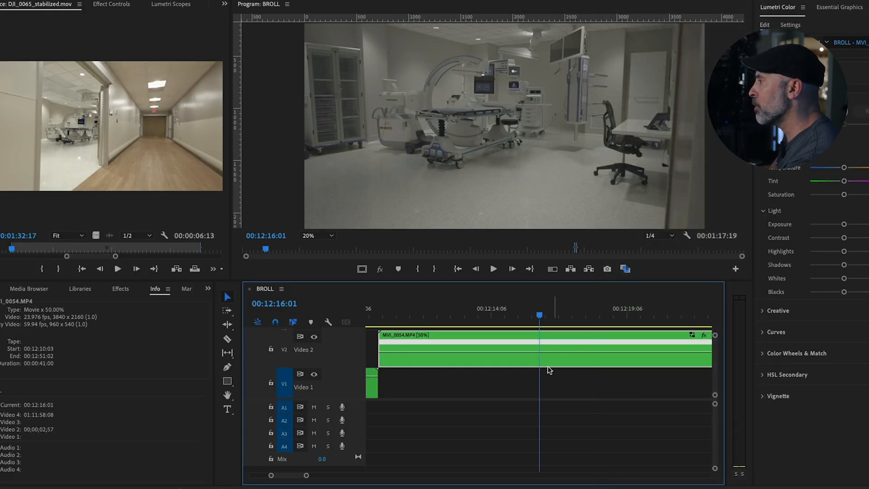
pyautogui.moveTo(499, 358)
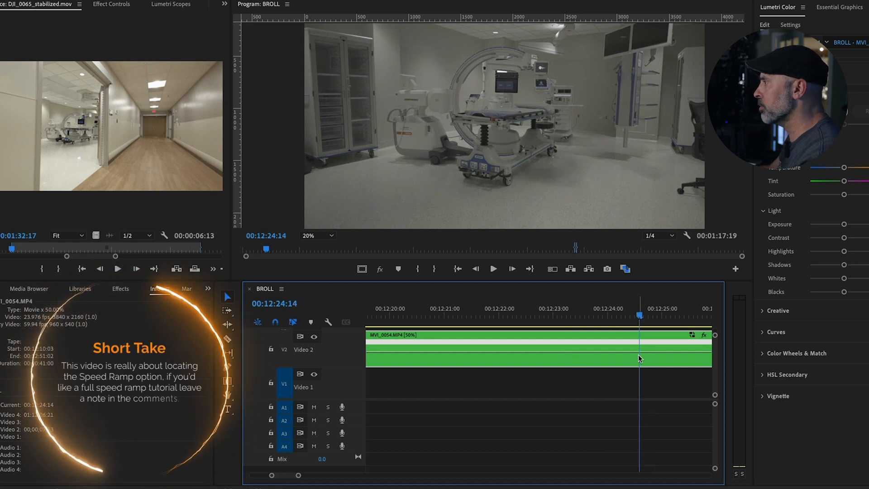
pyautogui.moveTo(640, 358)
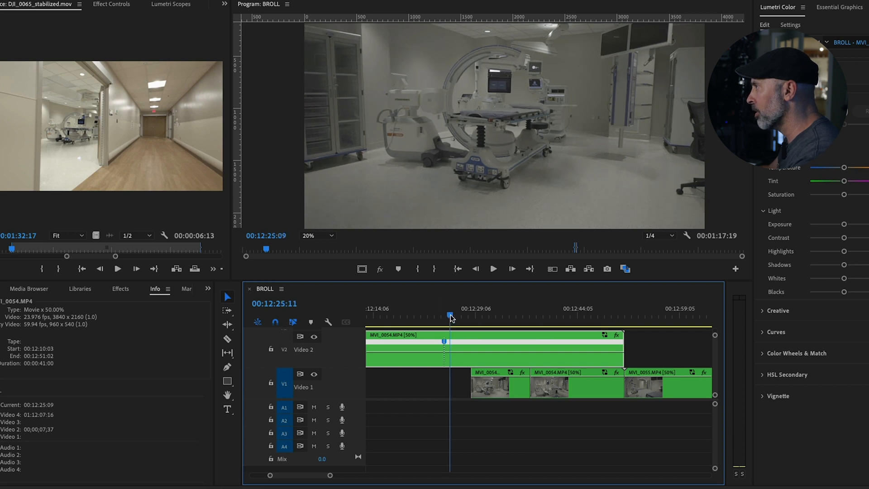
# Add a second speed keyframe, raise the speed between keyframes, and play it back.
pyautogui.click(497, 315)
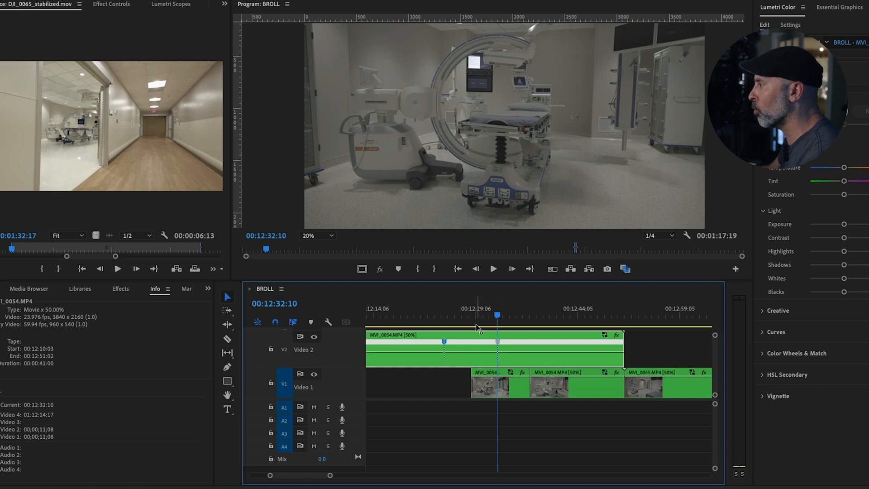
pyautogui.moveTo(467, 357)
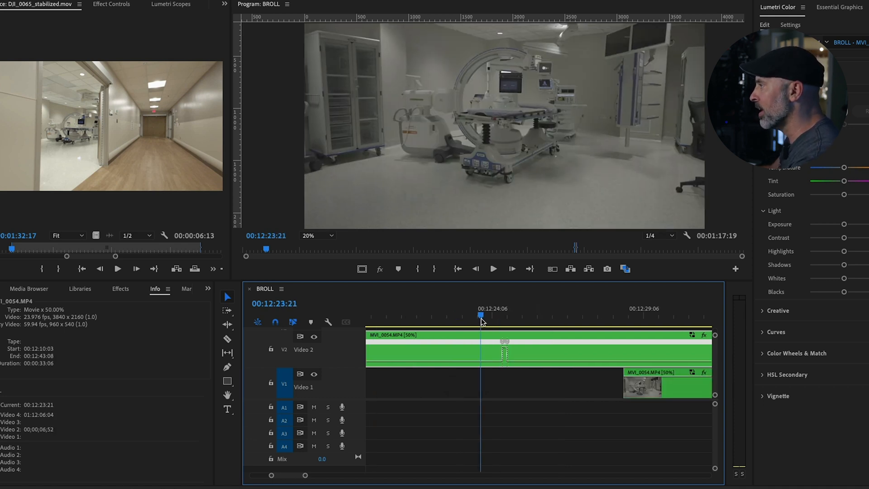
pyautogui.click(493, 268)
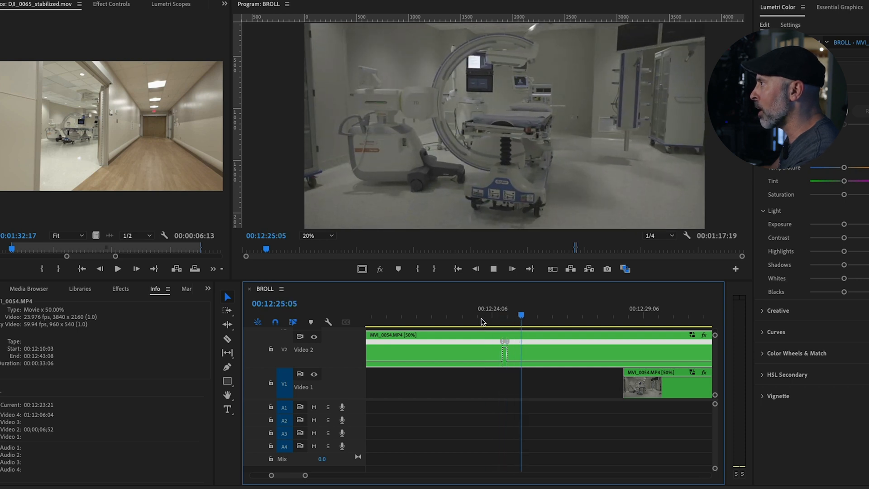